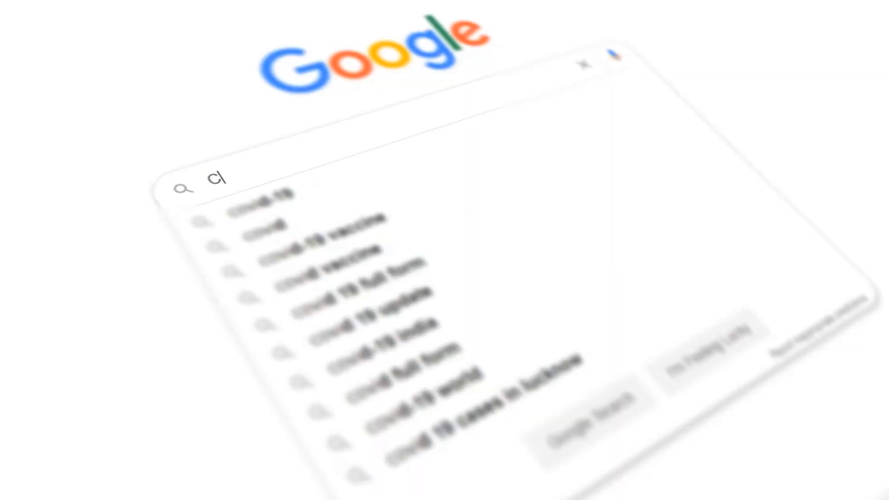
{"action": "type", "text": "ovid"}
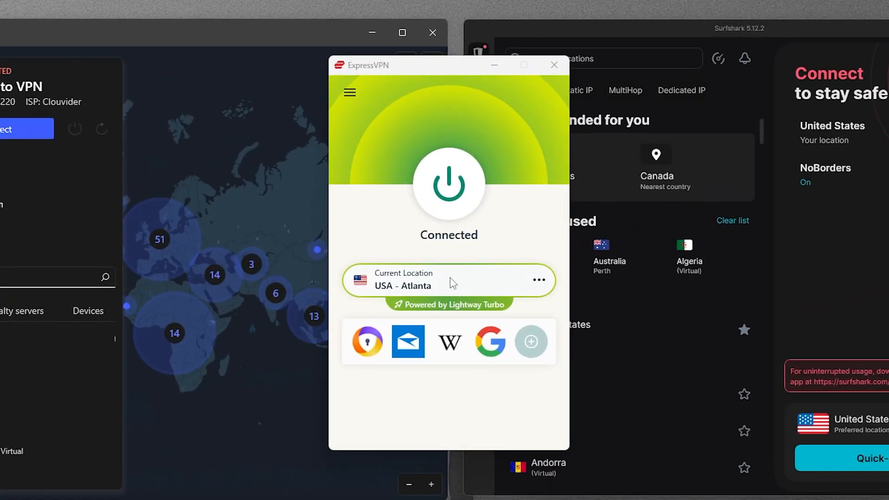
{"action": "mouse_move", "coordinate": [406, 224]}
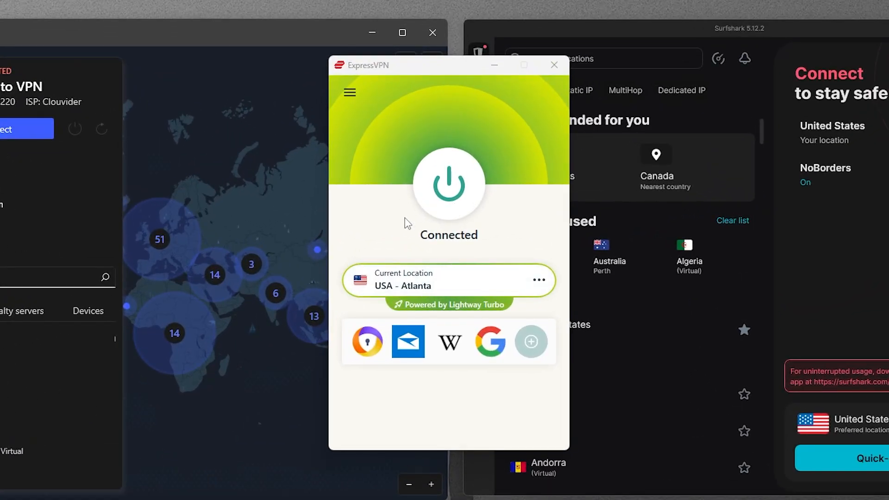